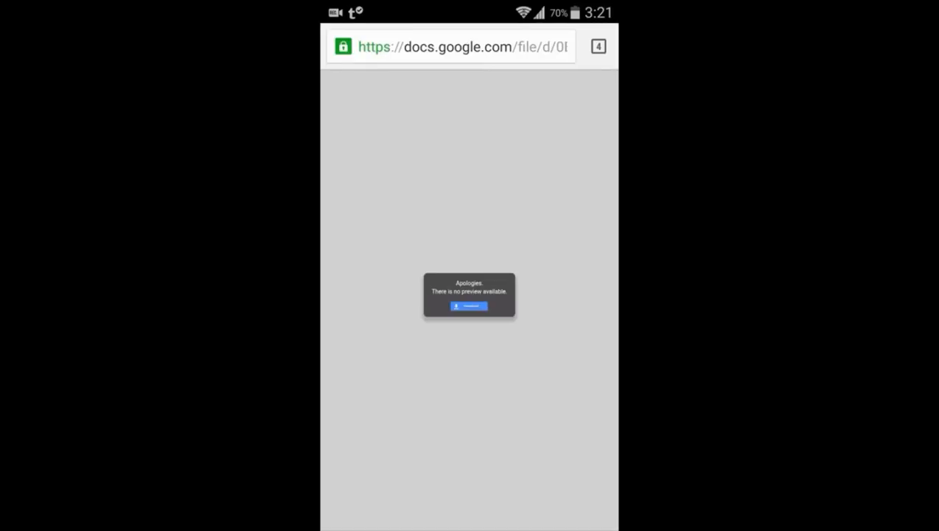
# Step: Reach Settings > Web content and bring up the Flash player options, currently Always on
pyautogui.click(469, 305)
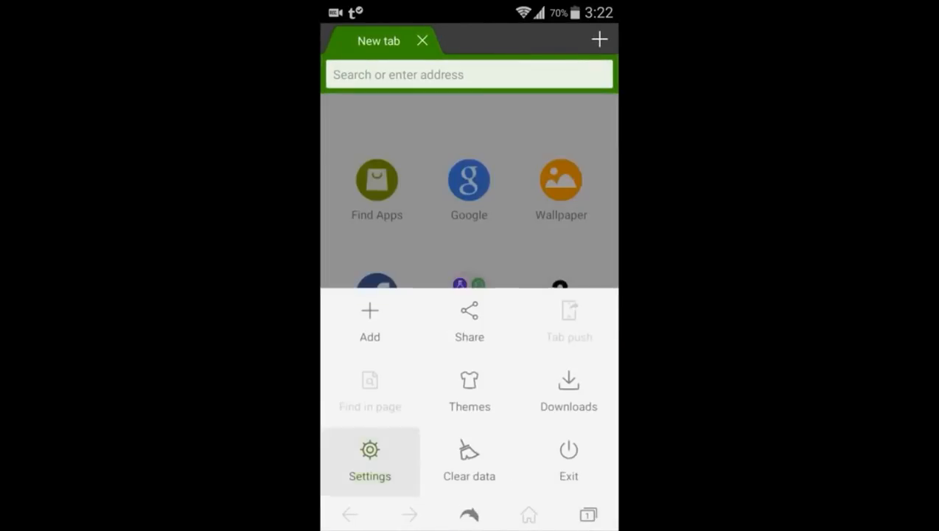
pyautogui.click(370, 460)
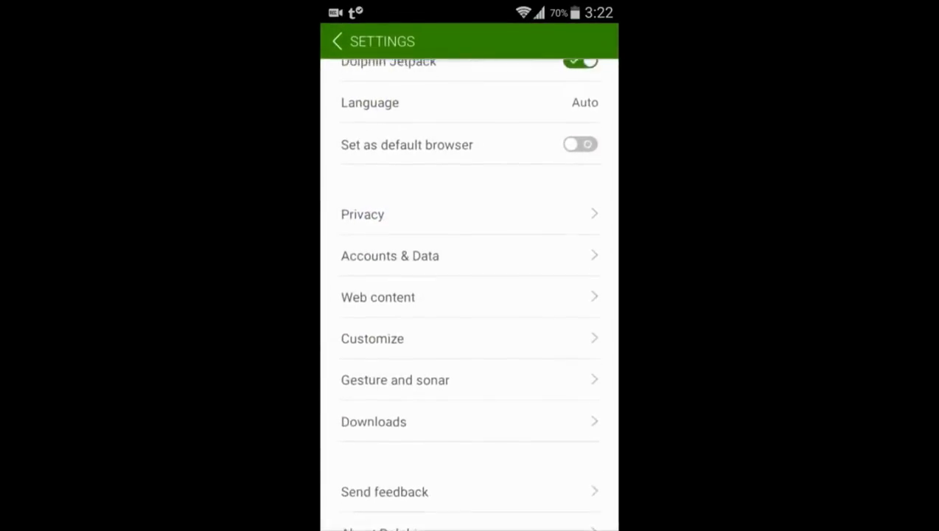
pyautogui.scroll(-3)
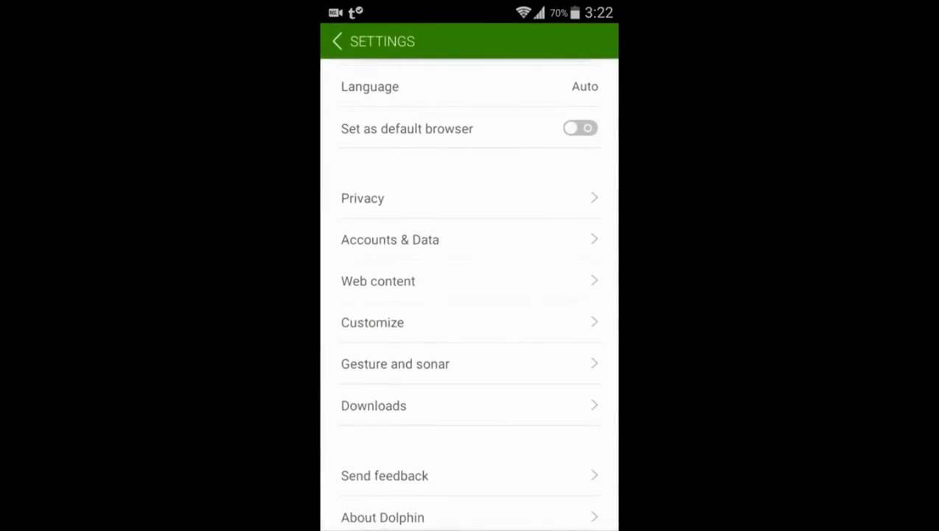
pyautogui.click(377, 280)
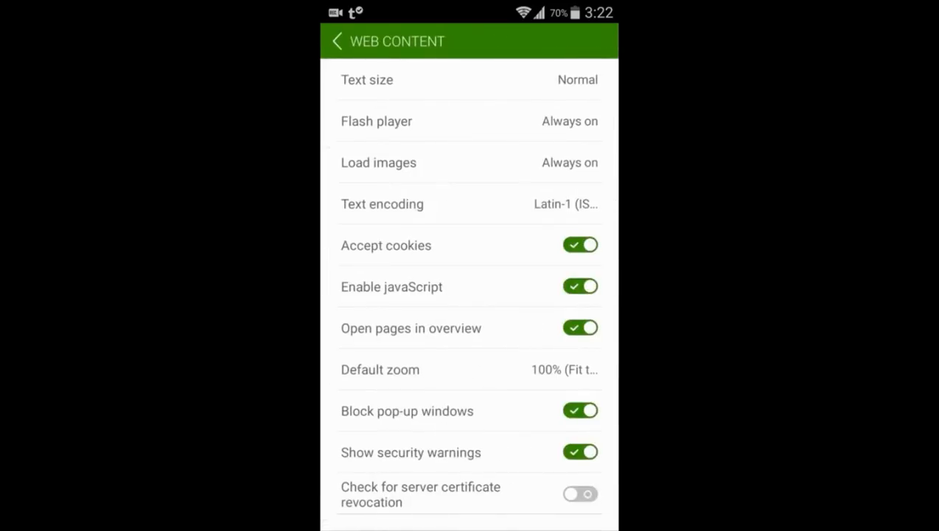
pyautogui.click(376, 121)
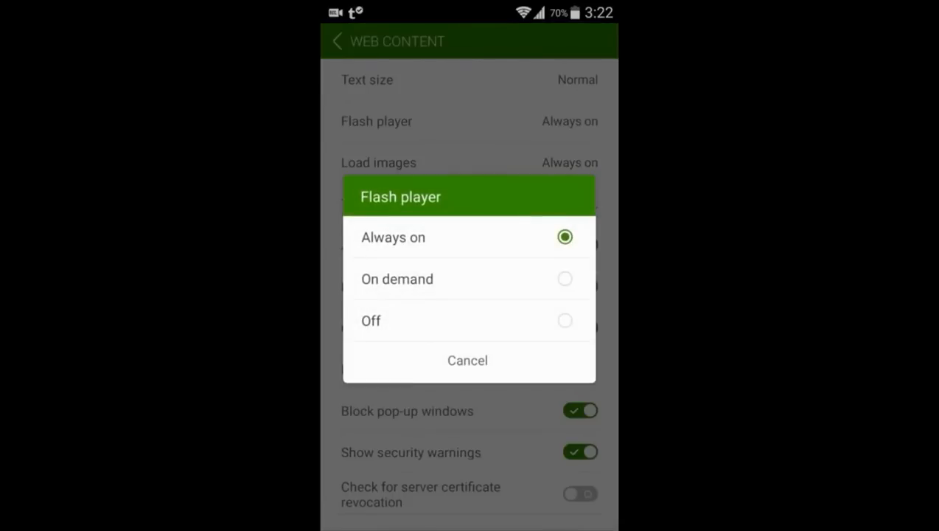